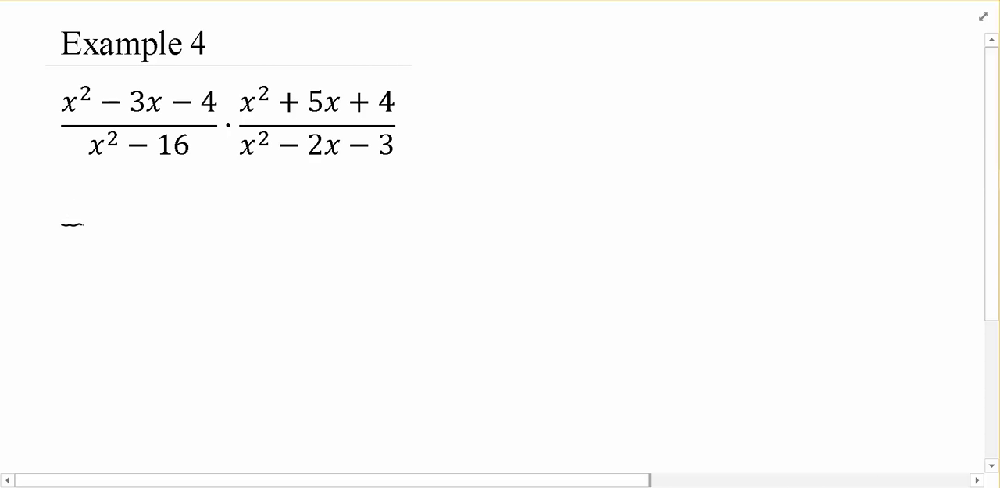
# Draw the long fraction bar and write the first numerator factor (x-4) above it
pyautogui.moveTo(62, 225); pyautogui.dragTo(419, 222)
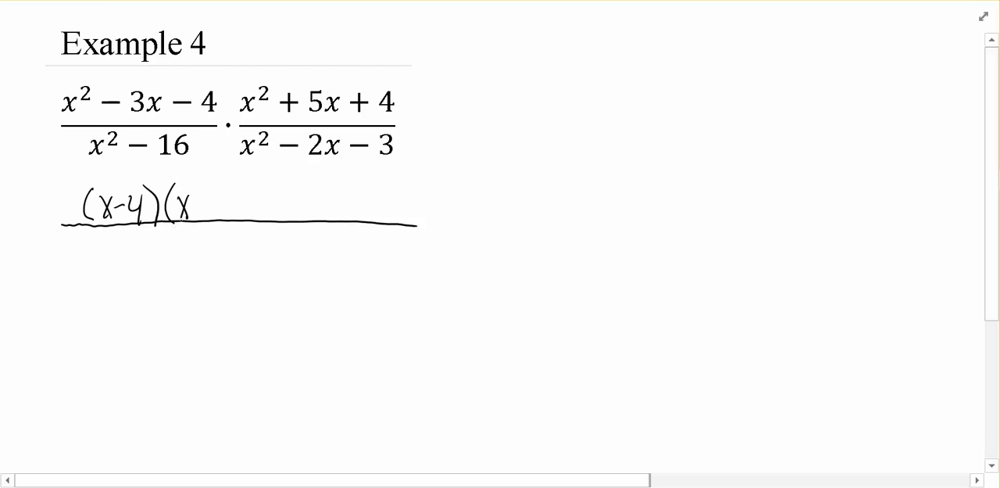
pyautogui.moveTo(187, 203); pyautogui.dragTo(235, 219)
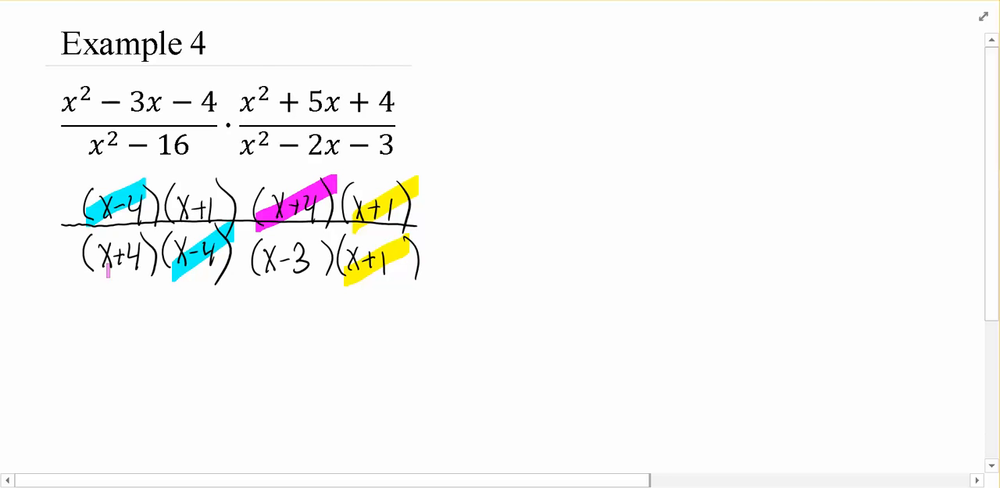
# Highlight the denominator's (x+4) in magenta to pair it with the numerator's
pyautogui.moveTo(91, 269); pyautogui.dragTo(153, 250)
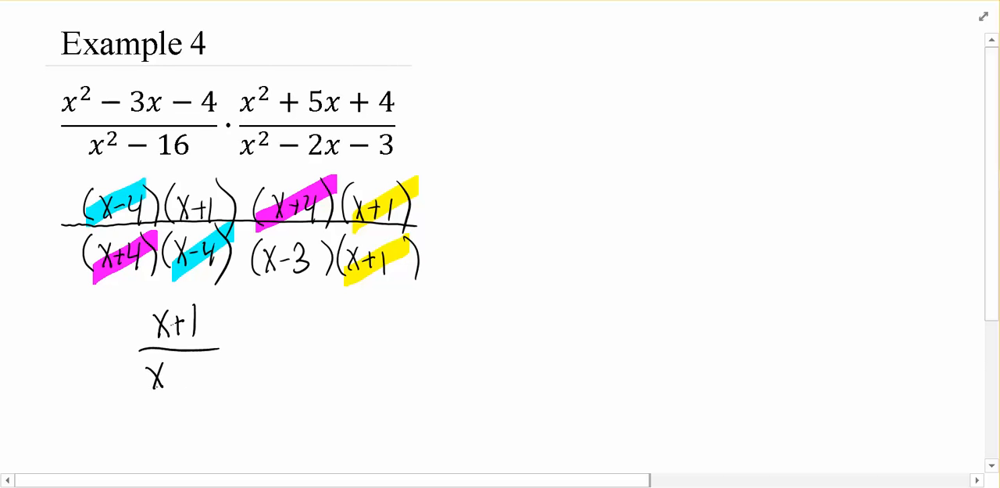
# Write the denominator x-3 of the simplified answer and box (x+1)/(x-3)
pyautogui.write('-3')
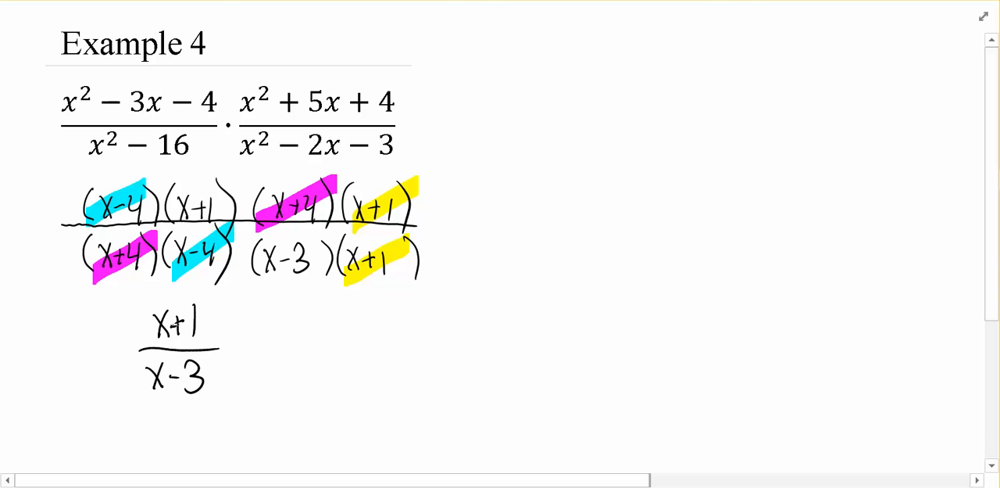
pyautogui.moveTo(117, 305); pyautogui.dragTo(122, 418)
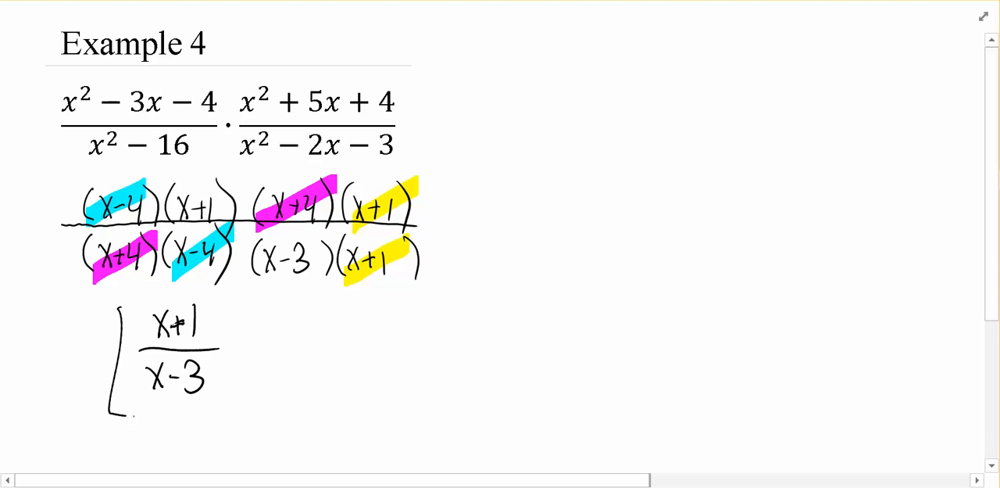
pyautogui.moveTo(117, 297); pyautogui.dragTo(234, 422)
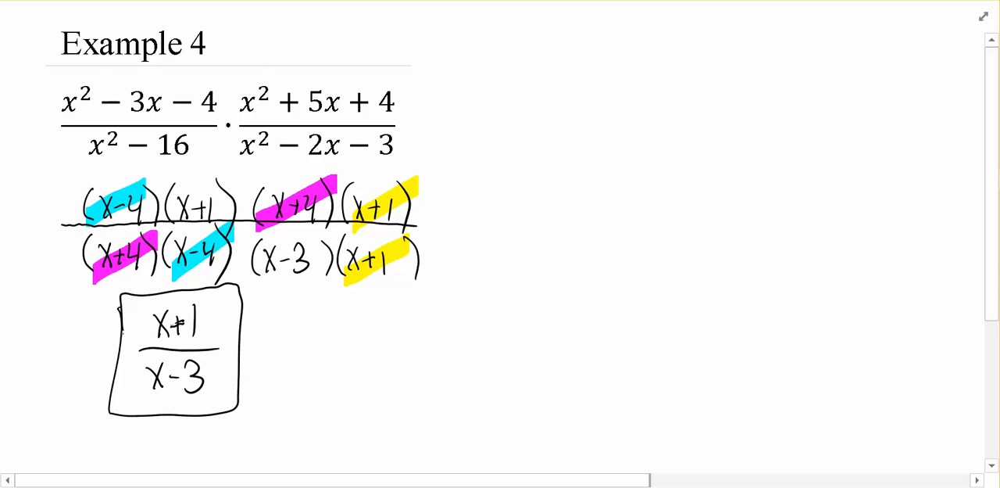